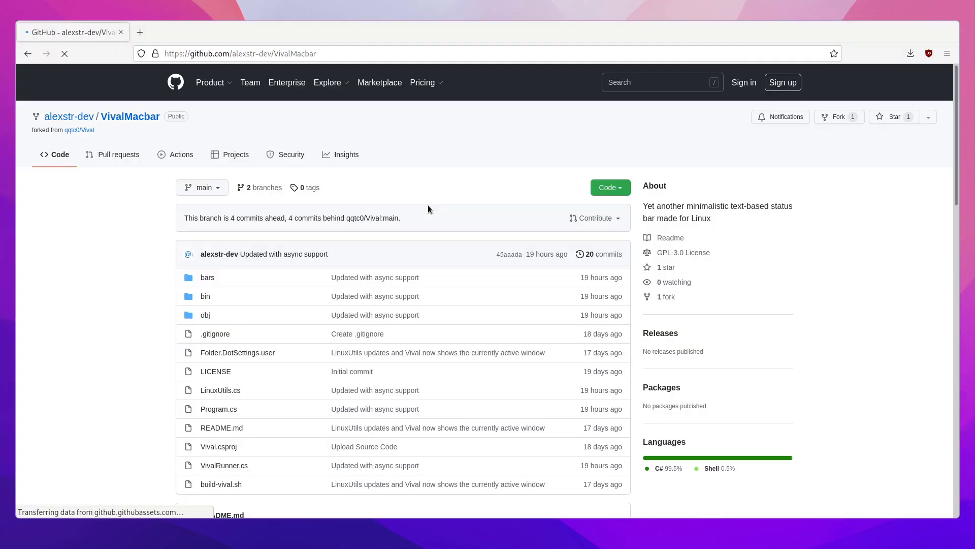
Browse the repository's branch list and pick the Avalonia branch.
left_click(201, 187)
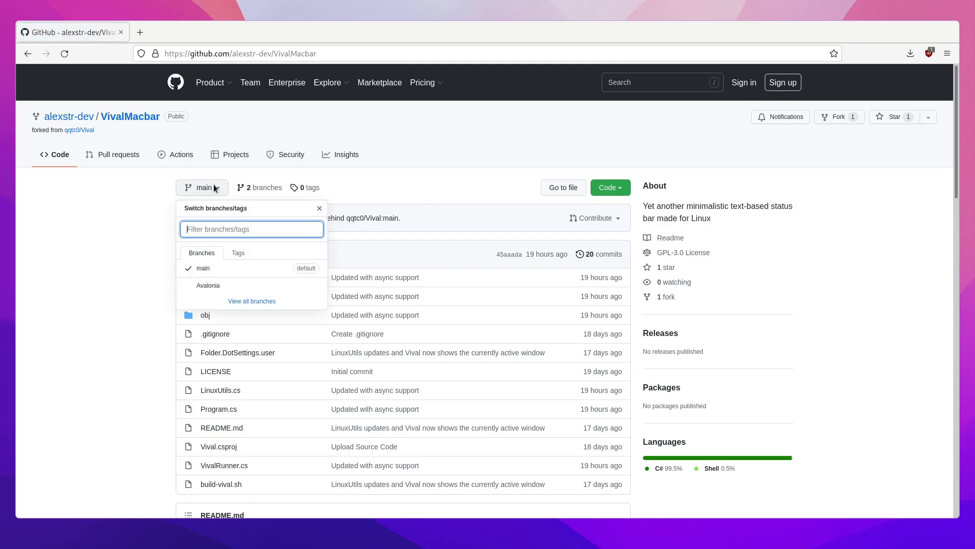
left_click(207, 285)
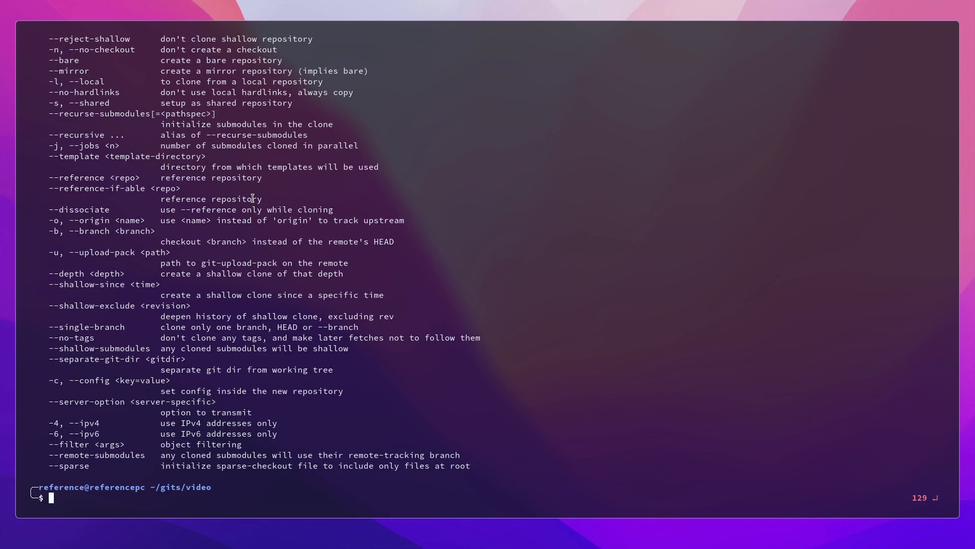
type("git clone https://github.com/alexstr-dev/VivalMacbar")
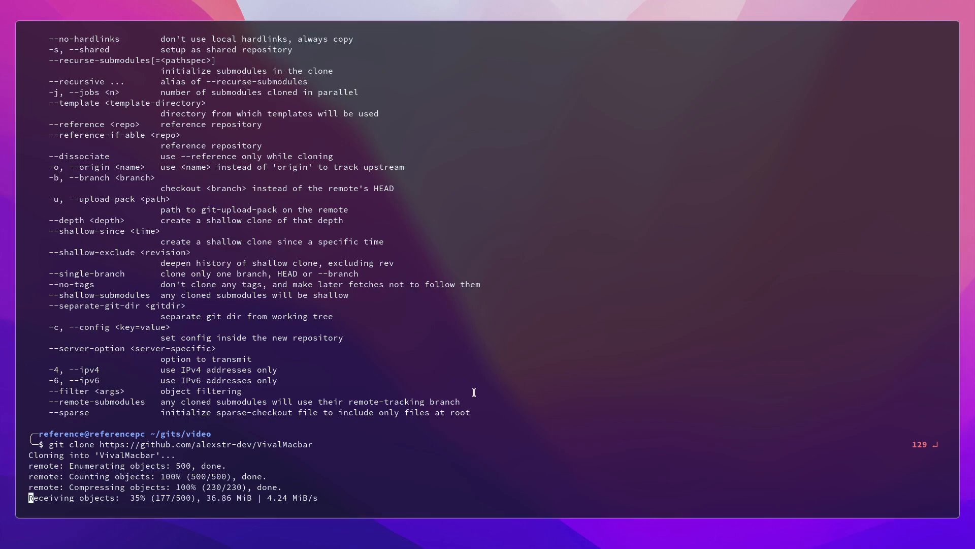
mouse_move(262, 508)
type("git checkout")
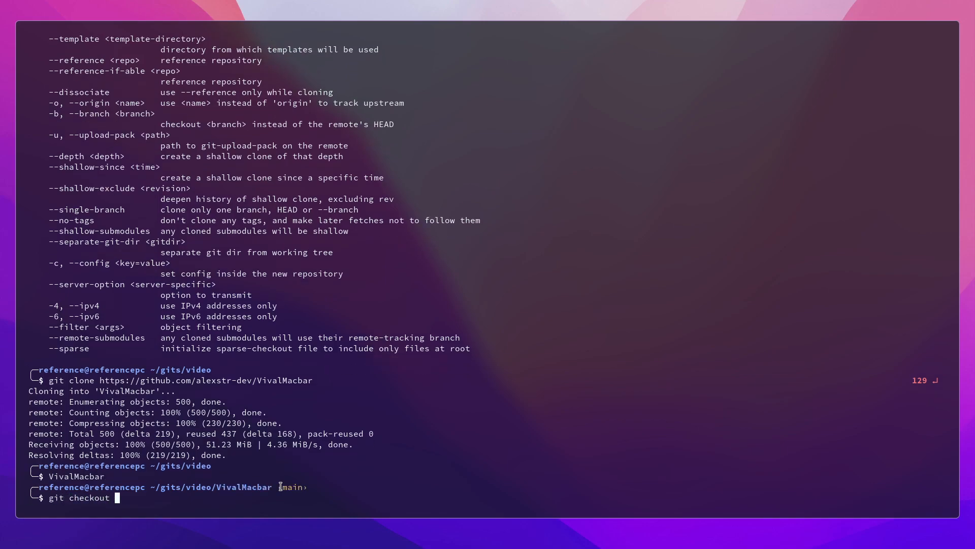
type("Avalonia")
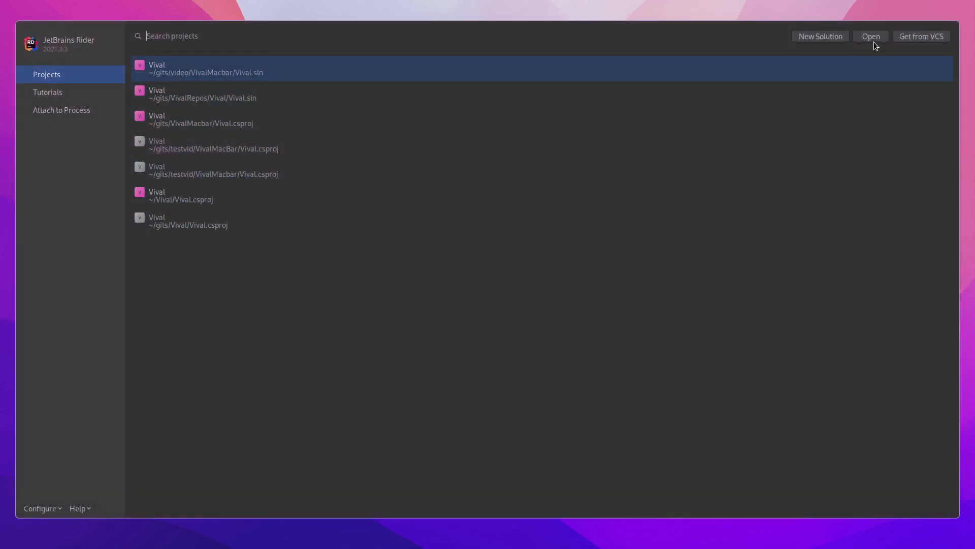
Browse to ~/gits/video/VivalMacbar and open Vival.sln from the welcome screen.
left_click(869, 36)
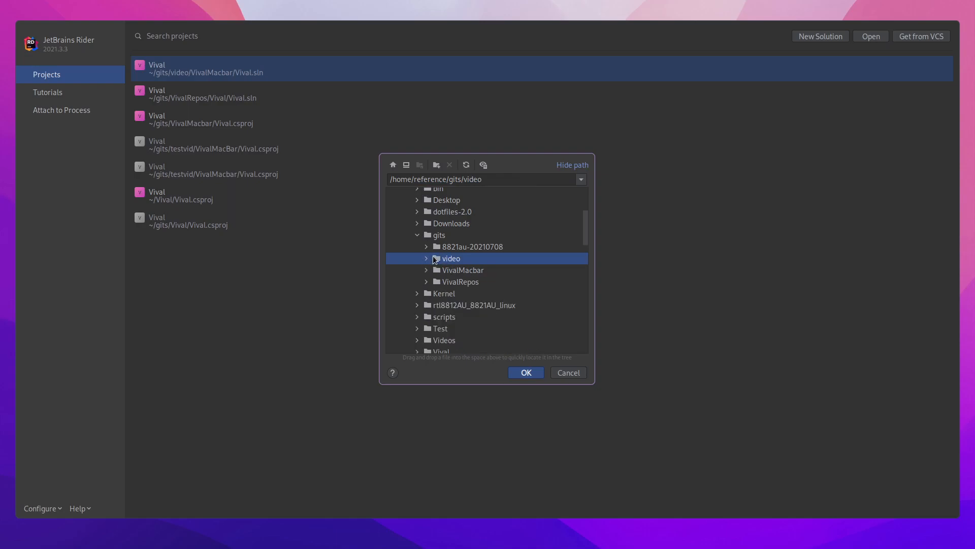
double_click(461, 270)
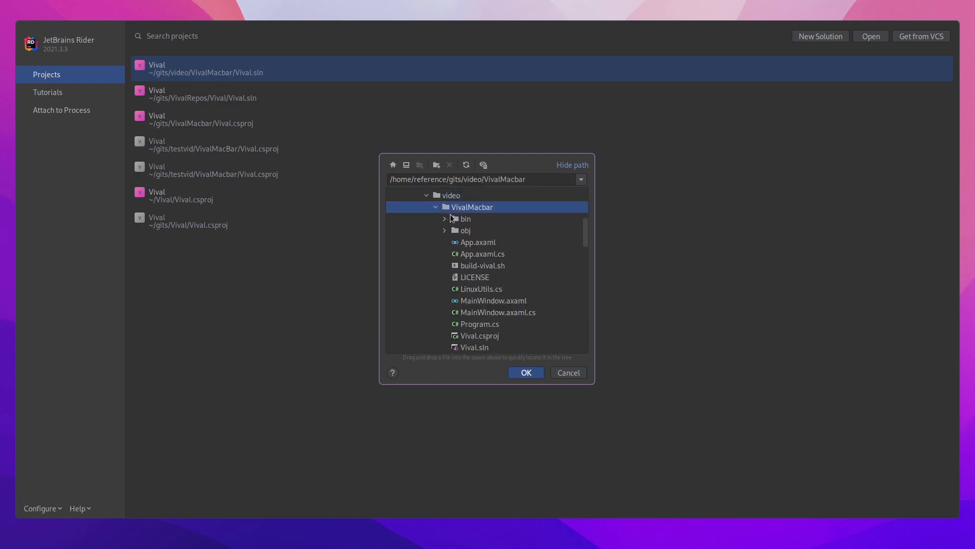
left_click(525, 372)
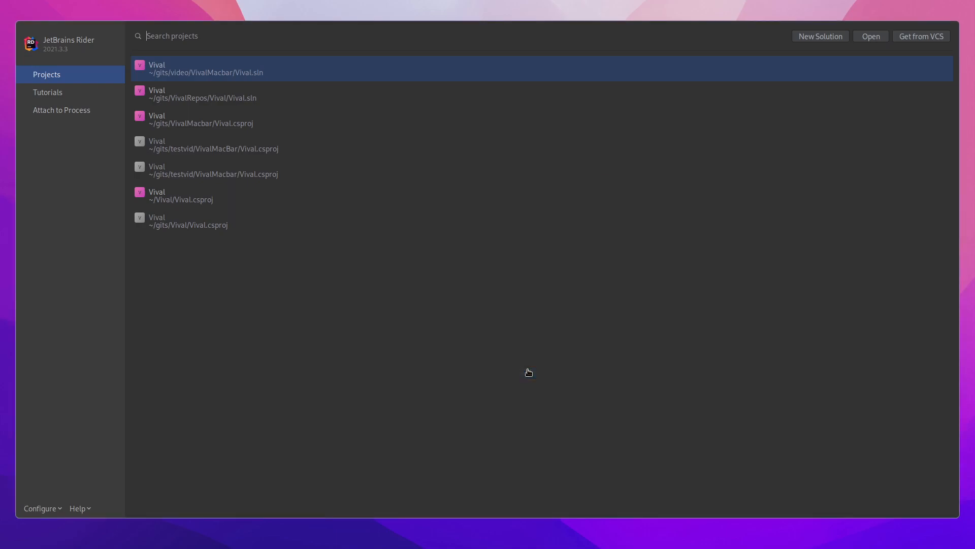
double_click(207, 68)
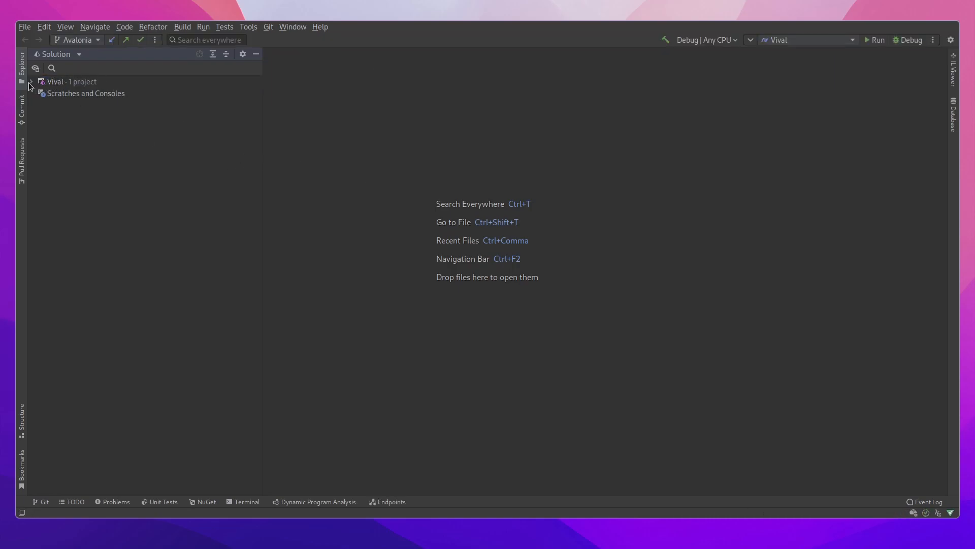
Open MainWindow.axaml from the Vival project, build it and start it under the debugger.
left_click(30, 81)
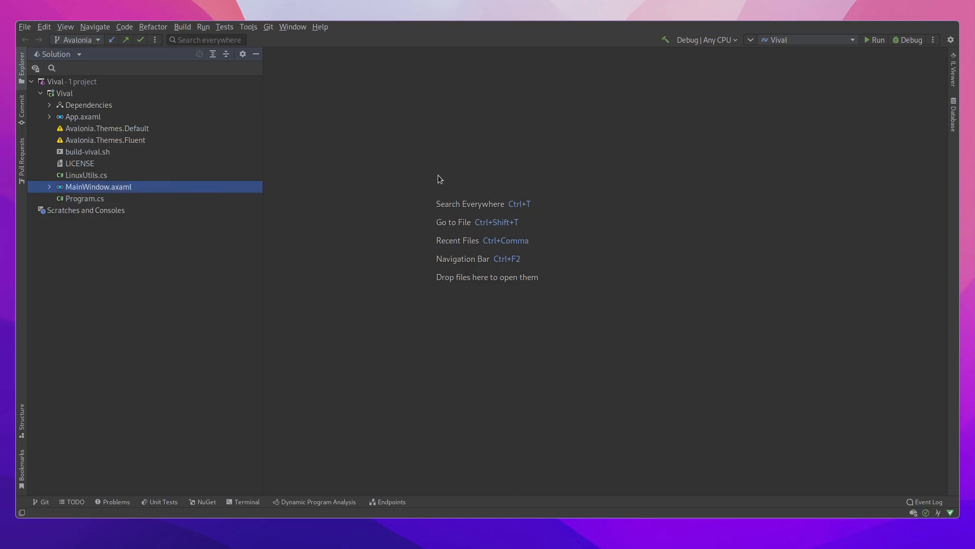
double_click(98, 187)
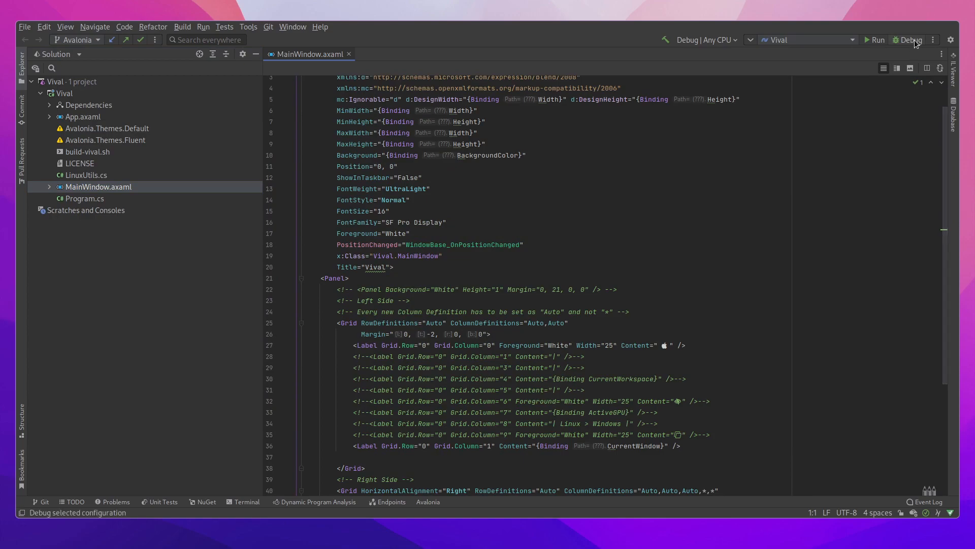
left_click(910, 40)
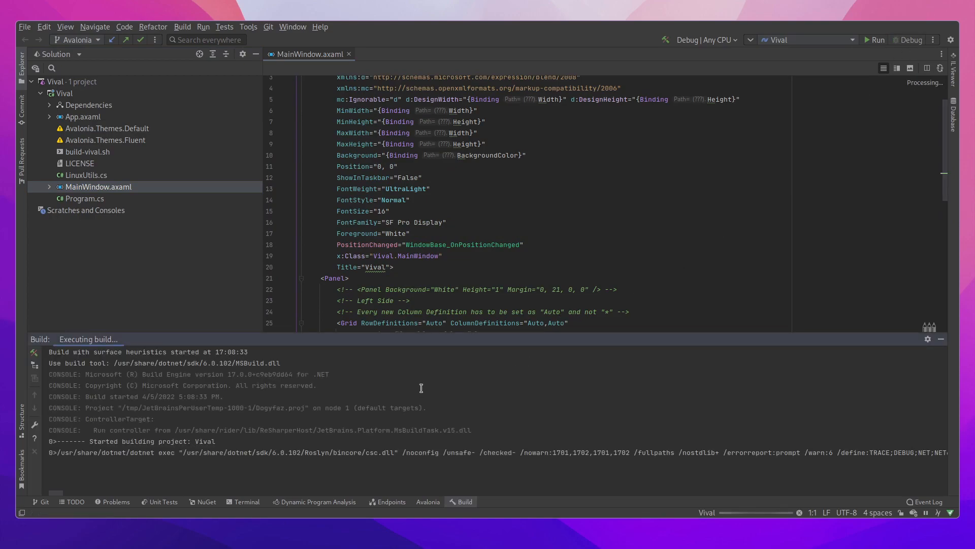
mouse_move(440, 413)
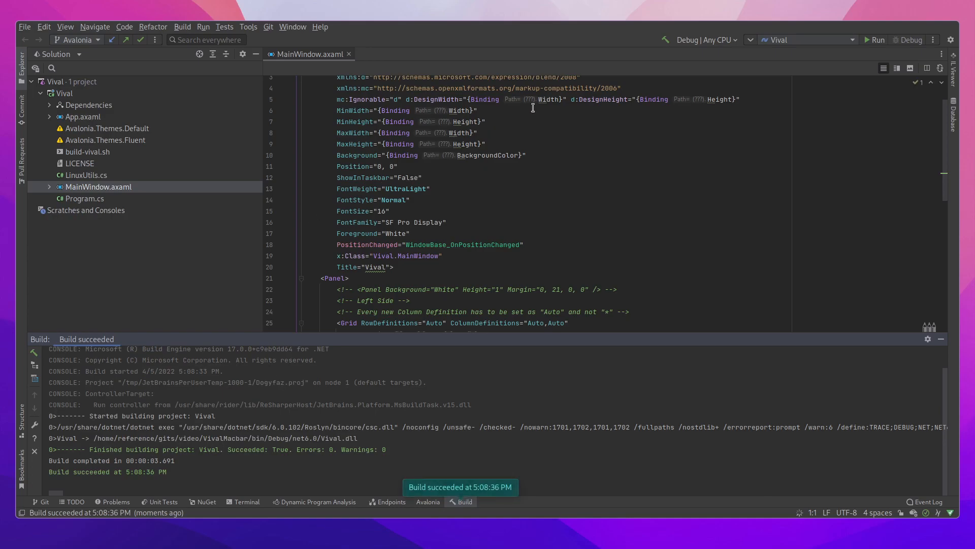
left_click(907, 40)
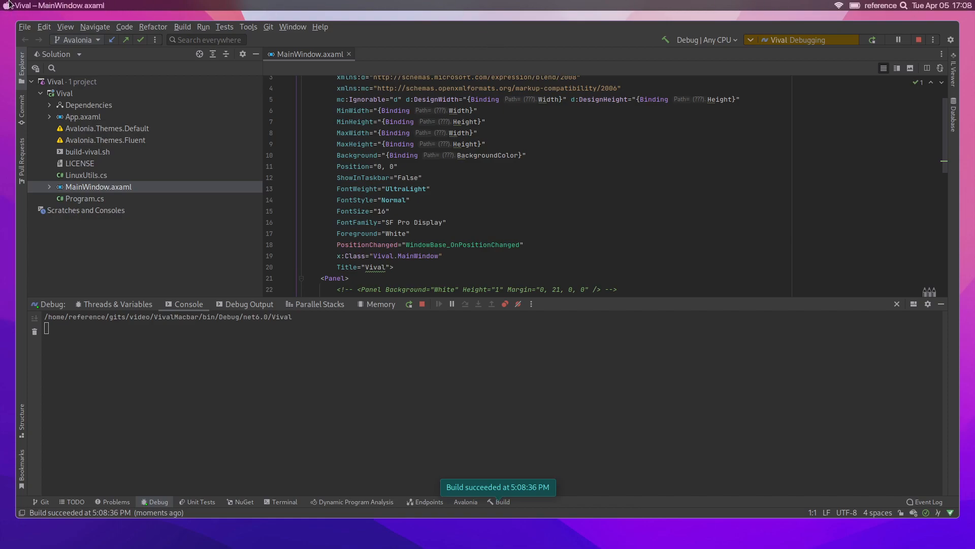
mouse_move(752, 4)
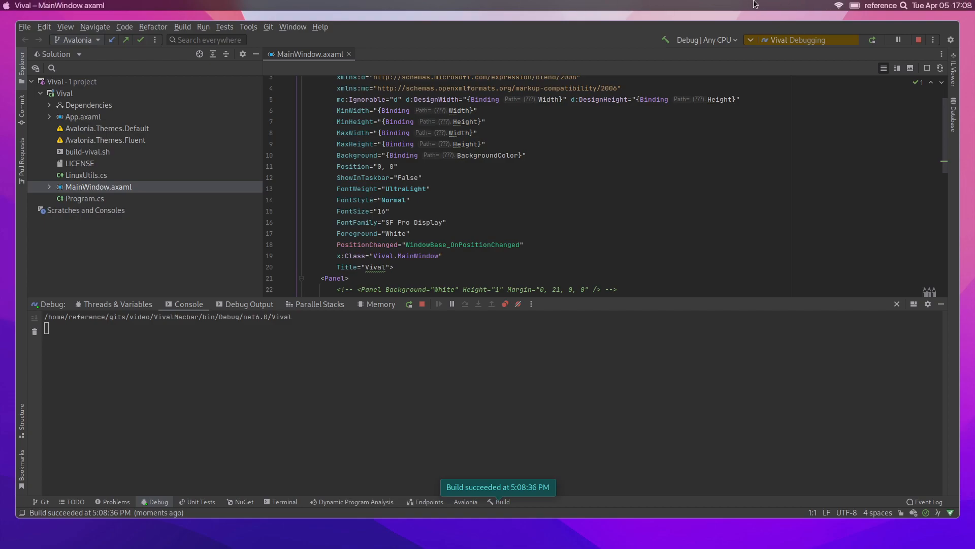
mouse_move(879, 14)
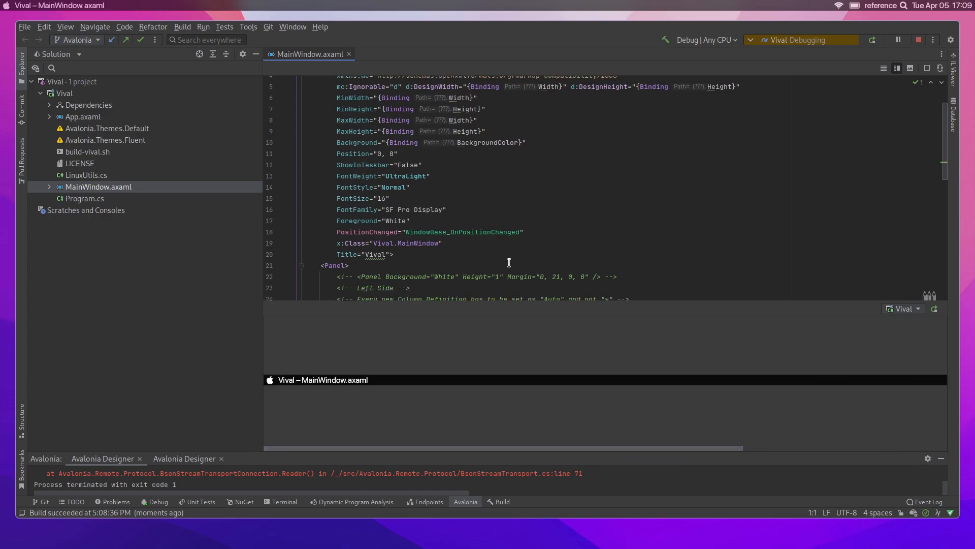
Add a new Label after CurrentWindow with Grid.Column="2" for the custom text.
scroll("down", 3)
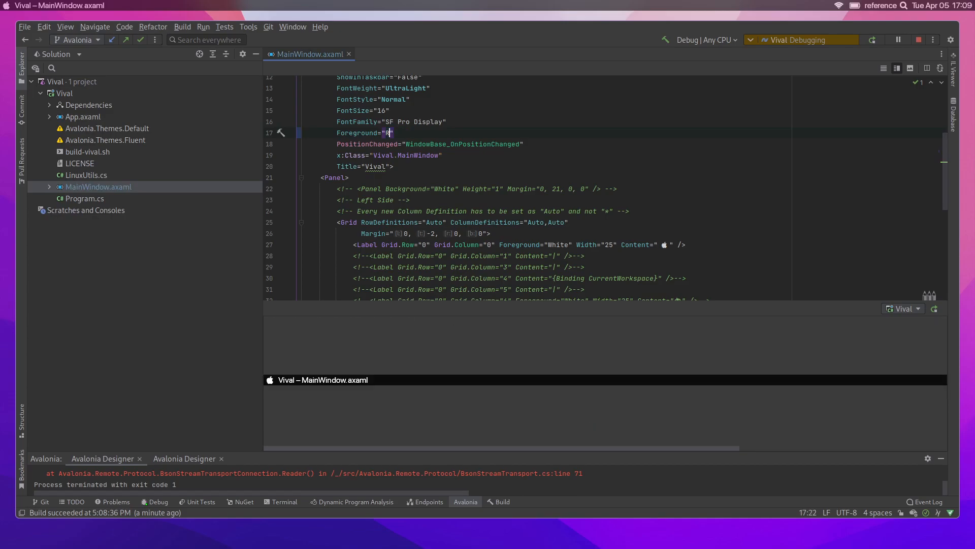
type("ed")
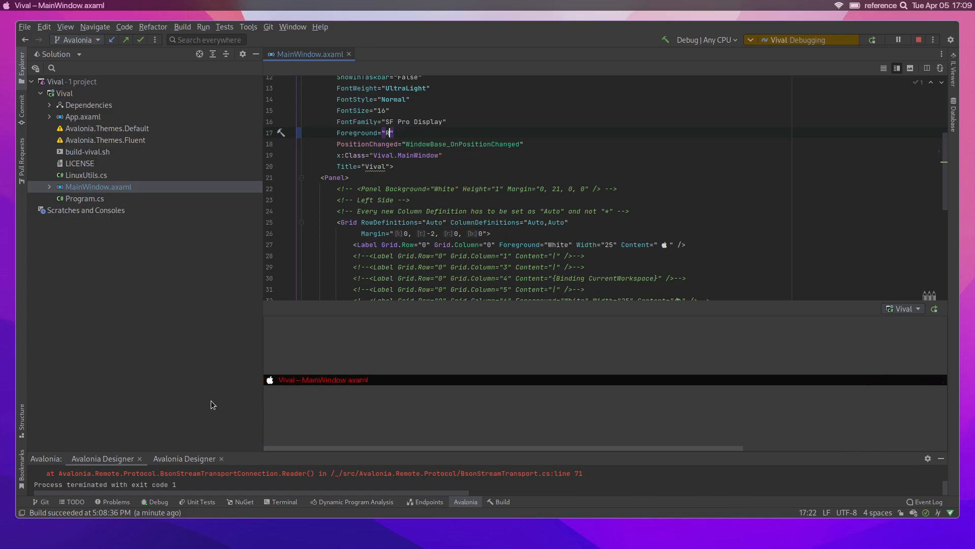
type("h")
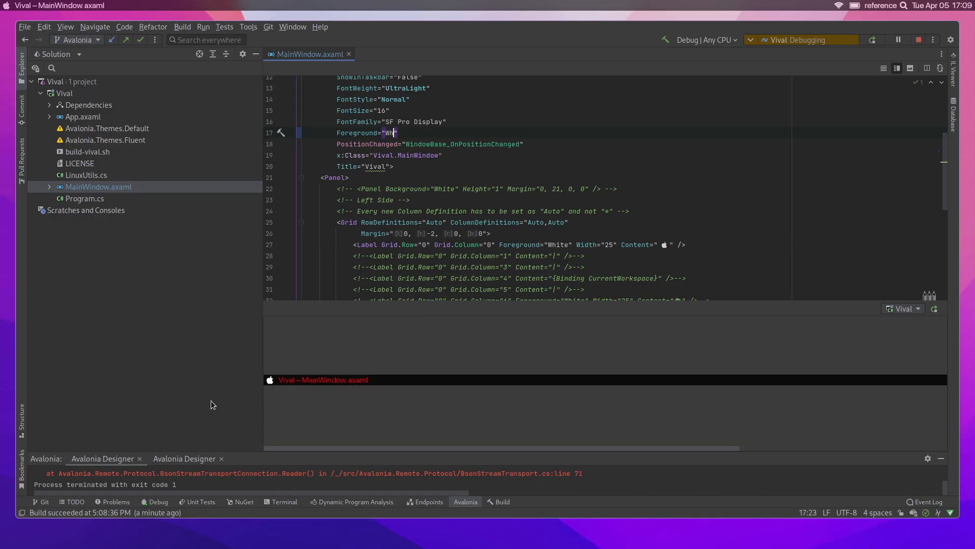
scroll("down", 3)
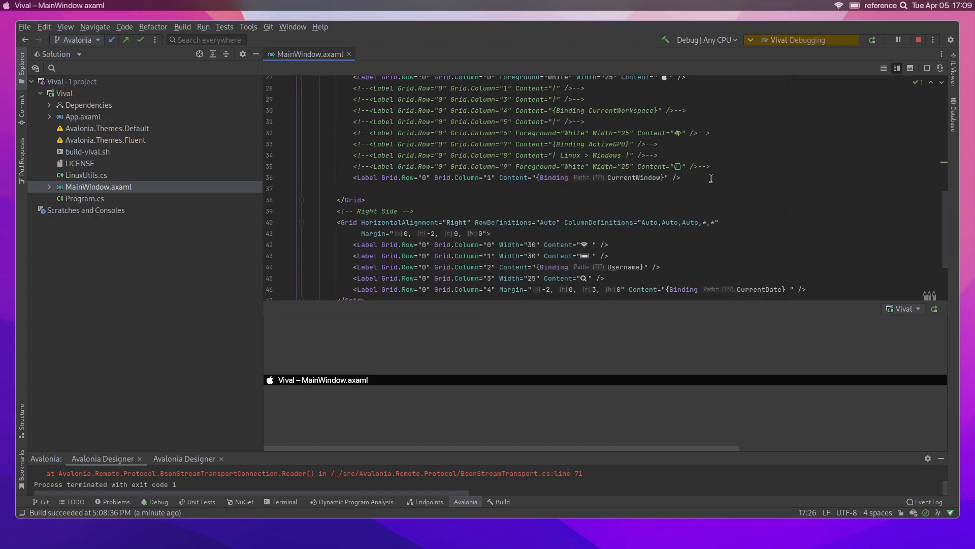
left_click(527, 177)
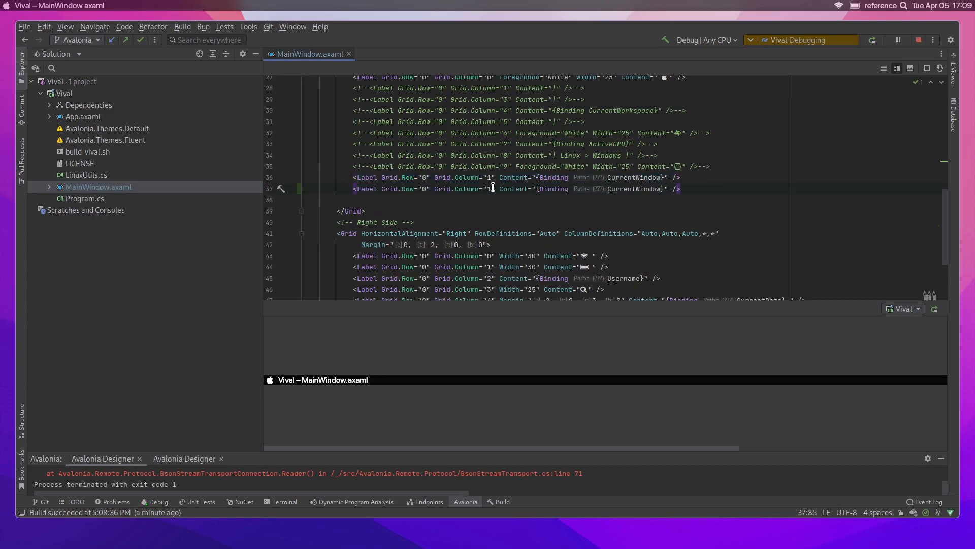
type("2")
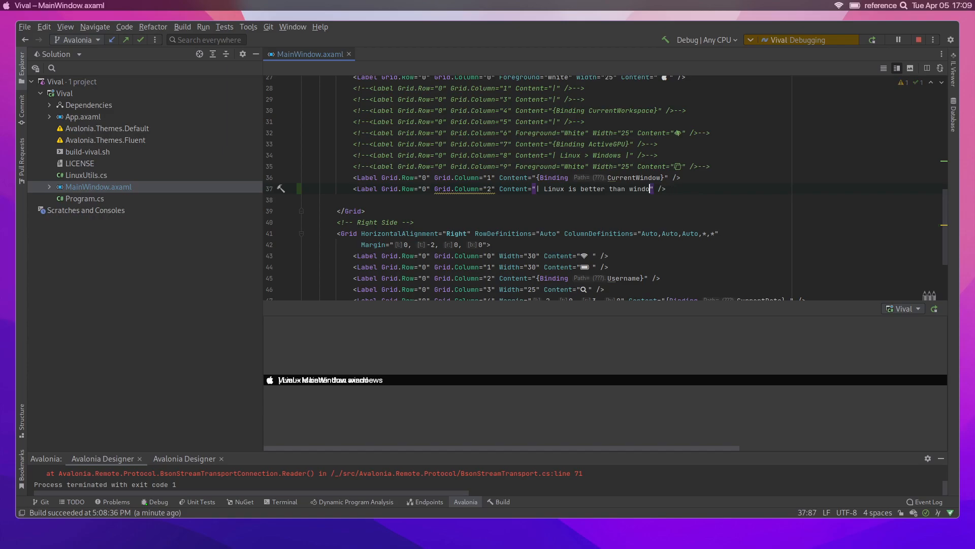
Set its Content to '| Linux is better than windows' and append ,Auto to ColumnDefinitions.
type("s")
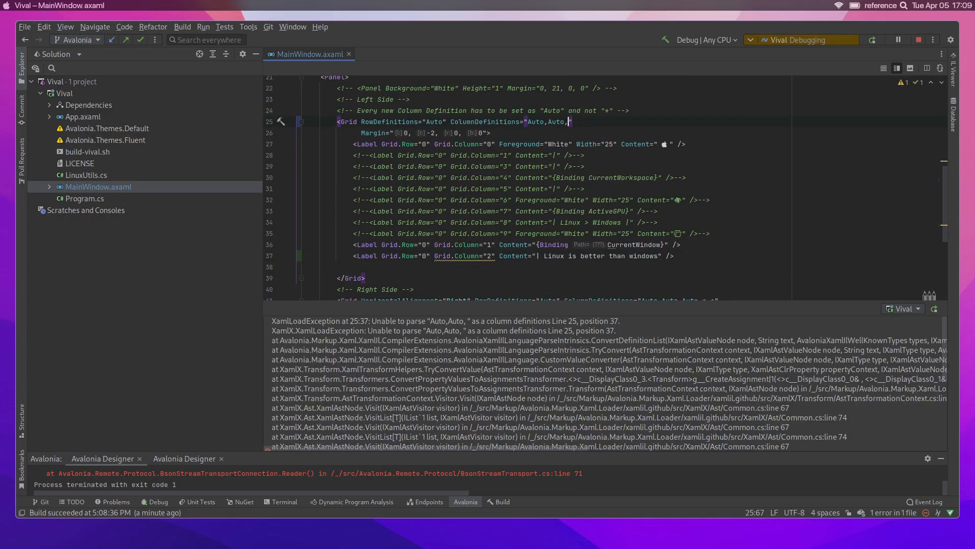
type("Auto")
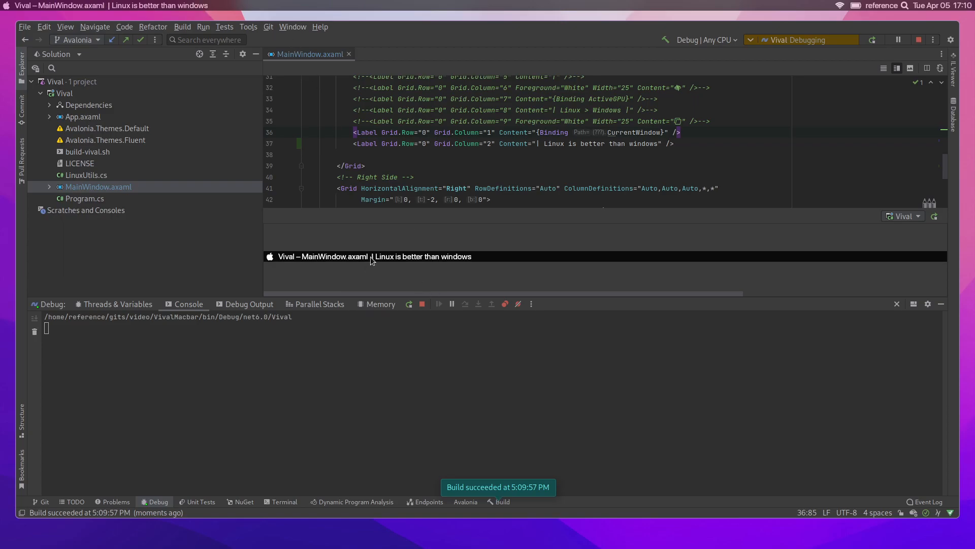
mouse_move(513, 132)
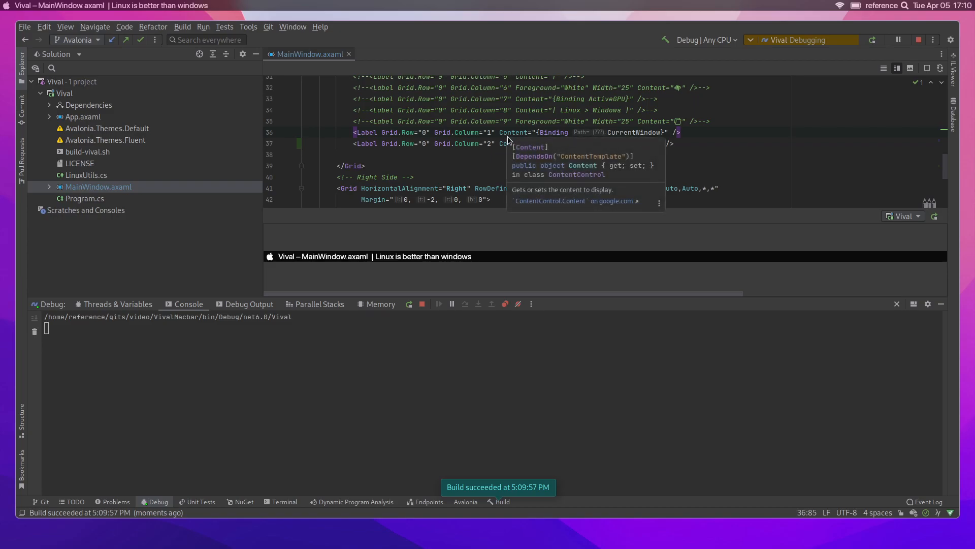
Look up the Content property's documentation after rerunning Vival with the new bar text.
left_click(466, 169)
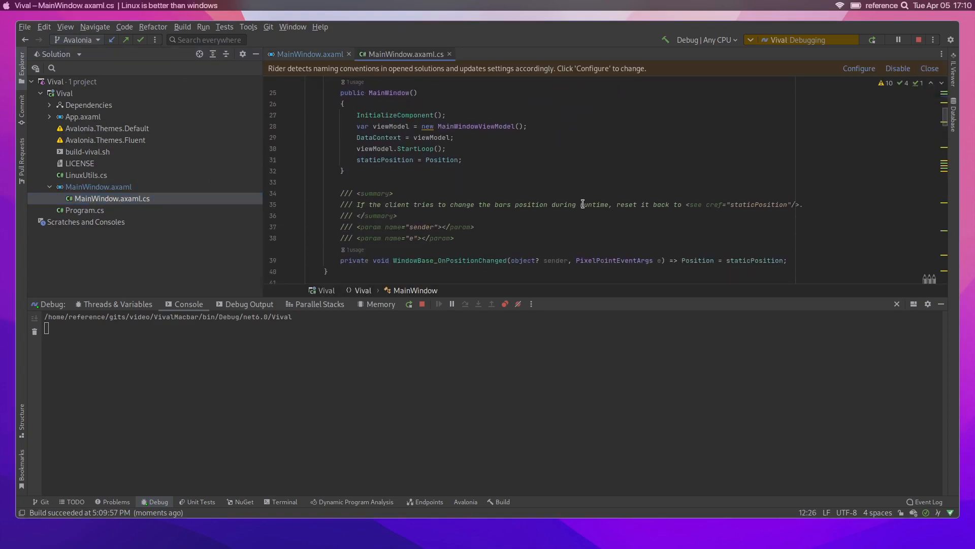
Scroll through MainWindow.axaml.cs to the UpdateDate and UpdateWorkspace methods.
scroll("down", 3)
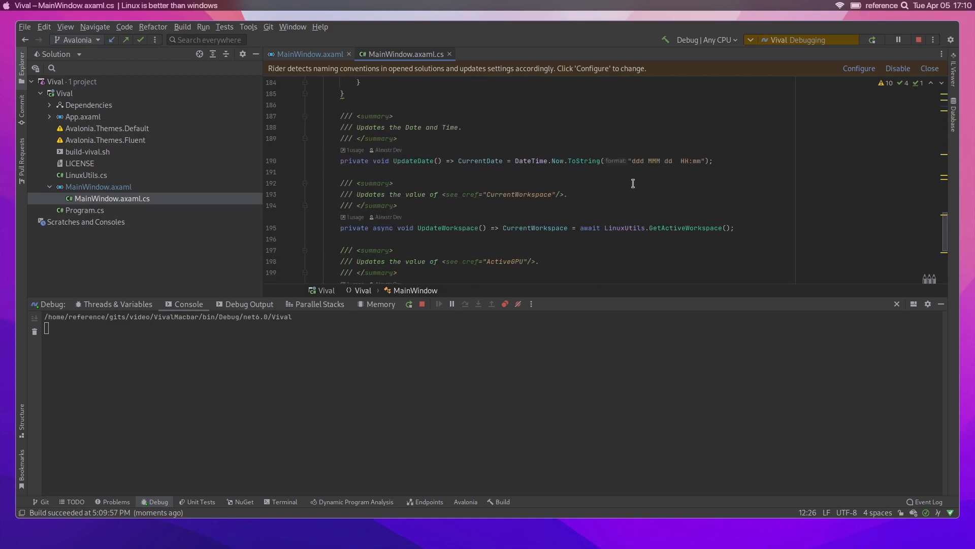